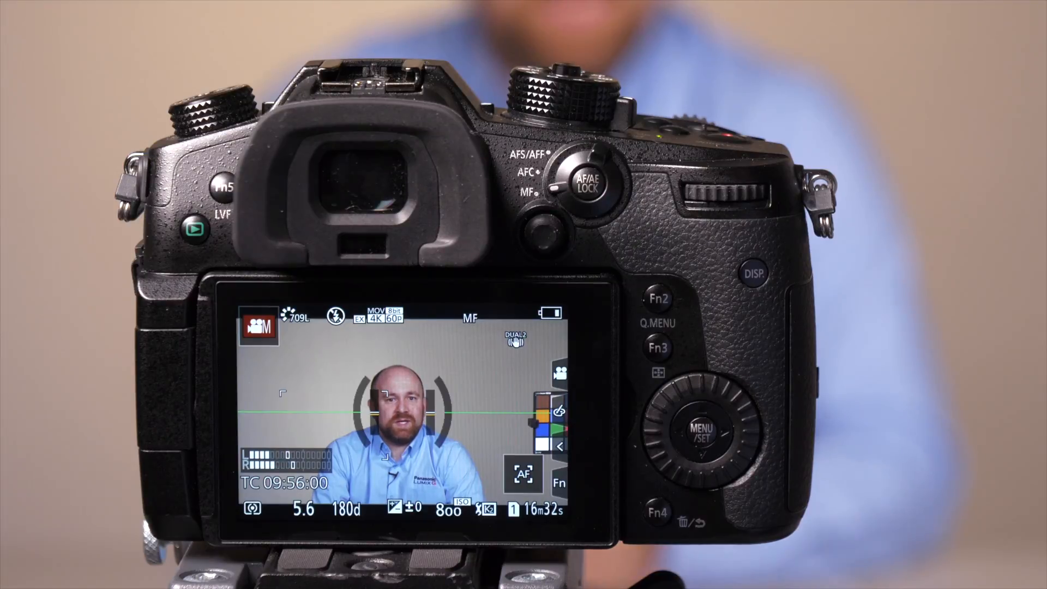
Reach the Rec Quality MOV list with 4K 8bit 150Mbps 59.94p shown as current.
{"action": "left_click", "coordinate": [705, 428]}
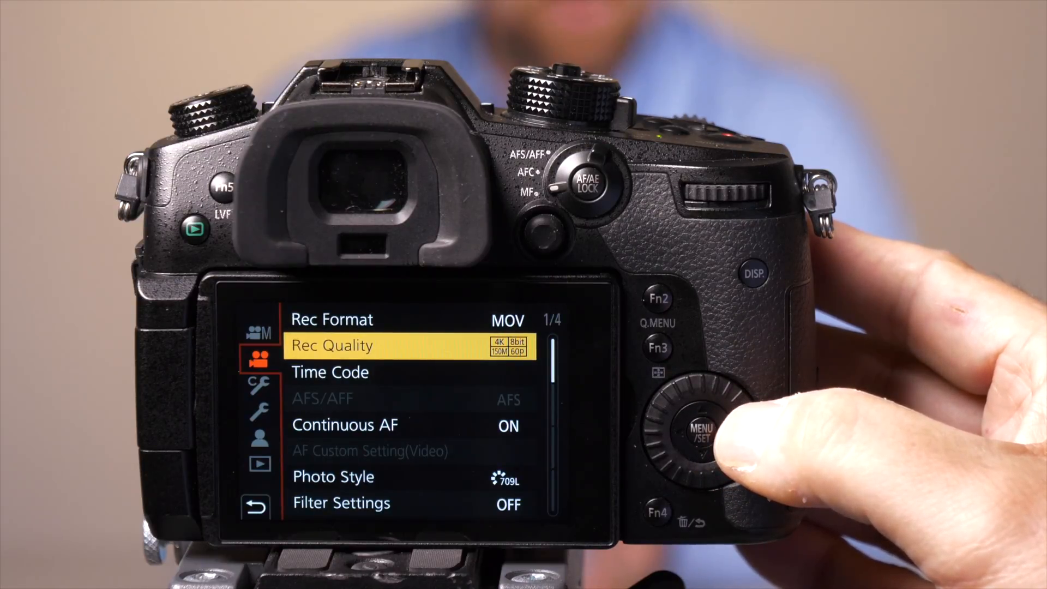
{"action": "left_click", "coordinate": [697, 431]}
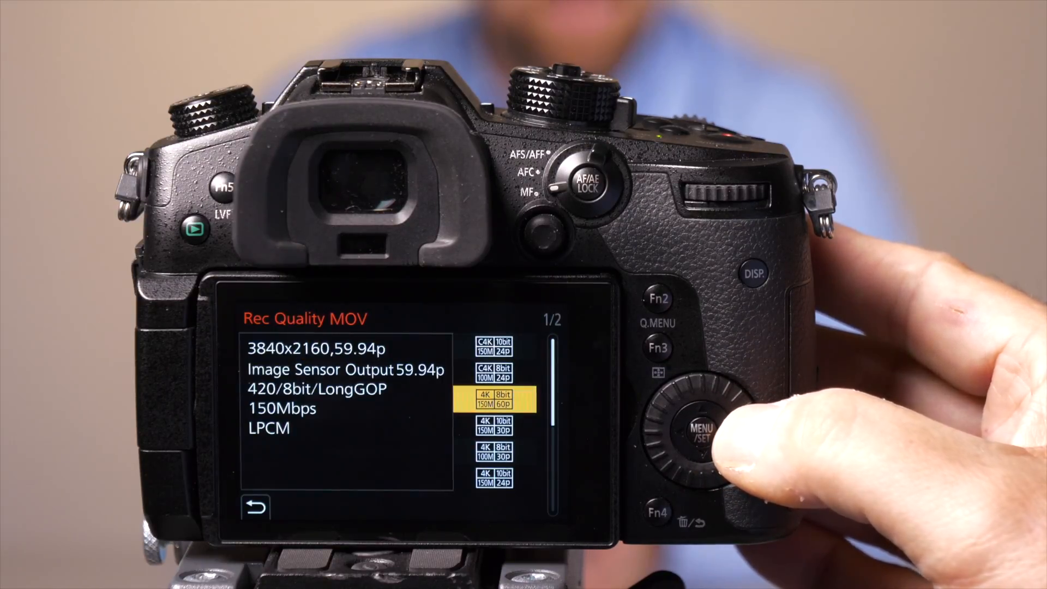